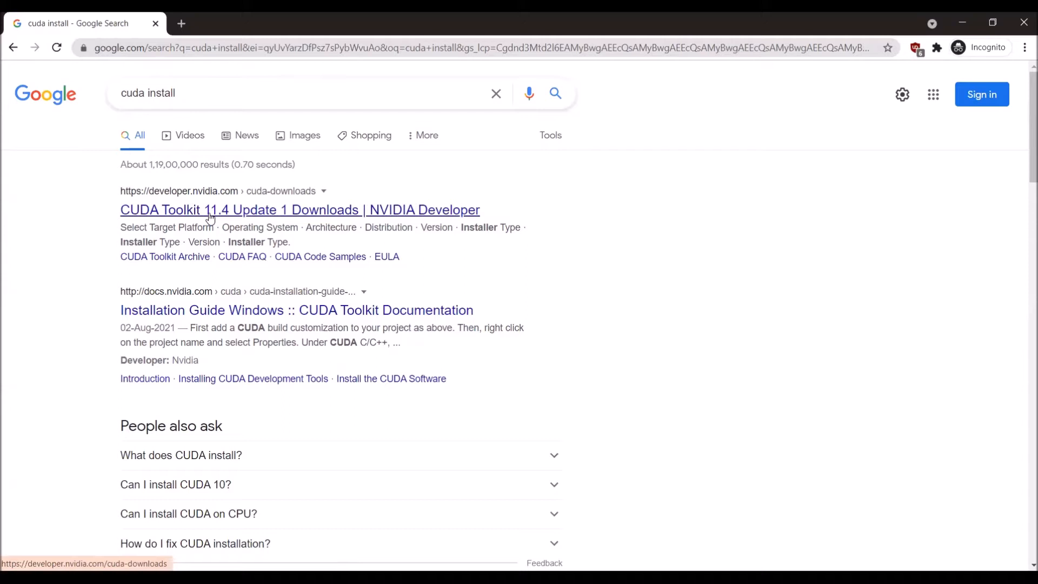
# Follow the NVIDIA Developer result for CUDA Toolkit 11.4 Update 1 Downloads
pyautogui.click(300, 210)
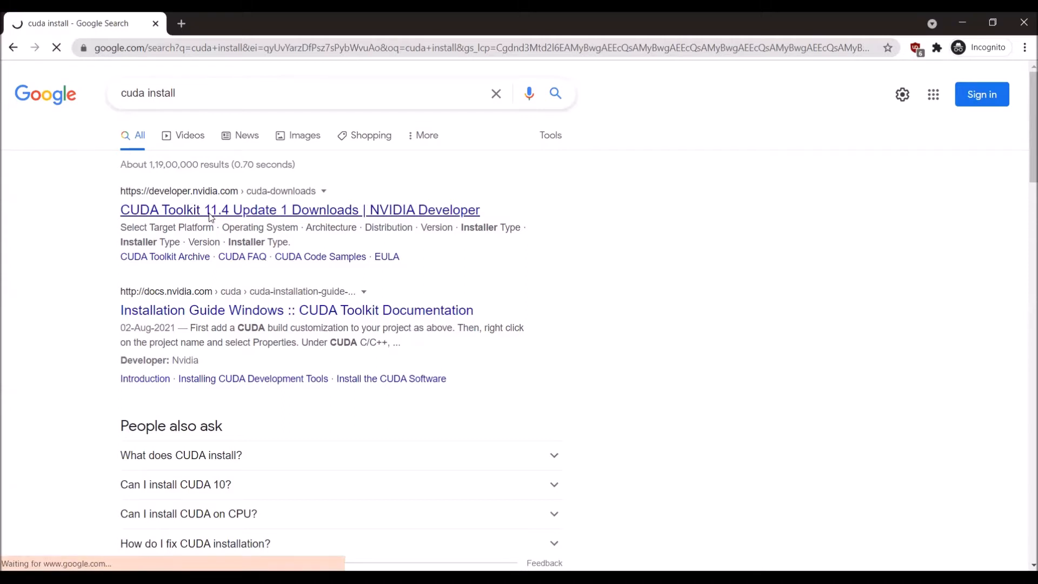
# Target Windows x86_64 version 10 with the exe (local) installer type
pyautogui.click(299, 210)
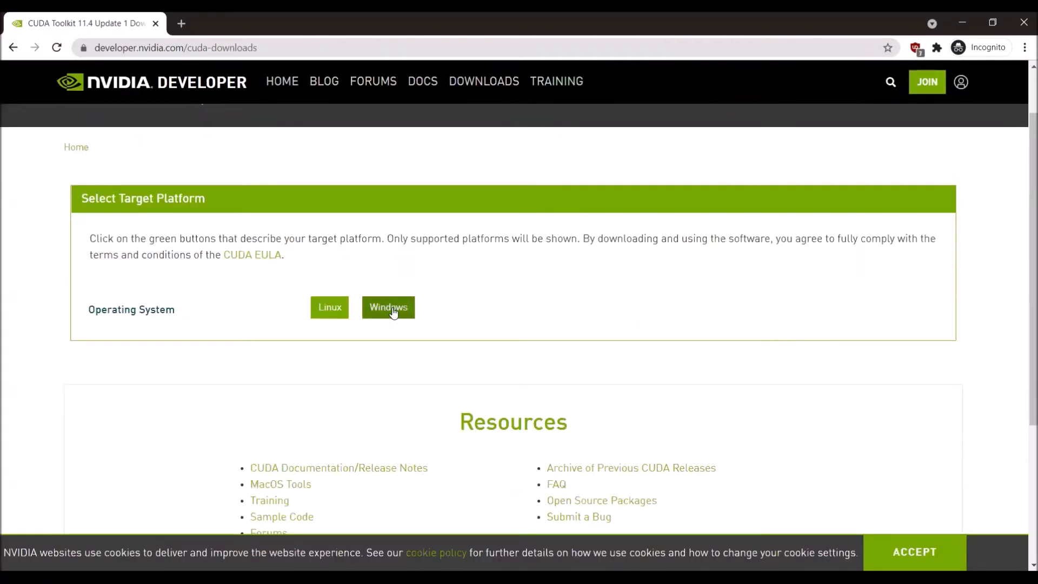
pyautogui.click(388, 307)
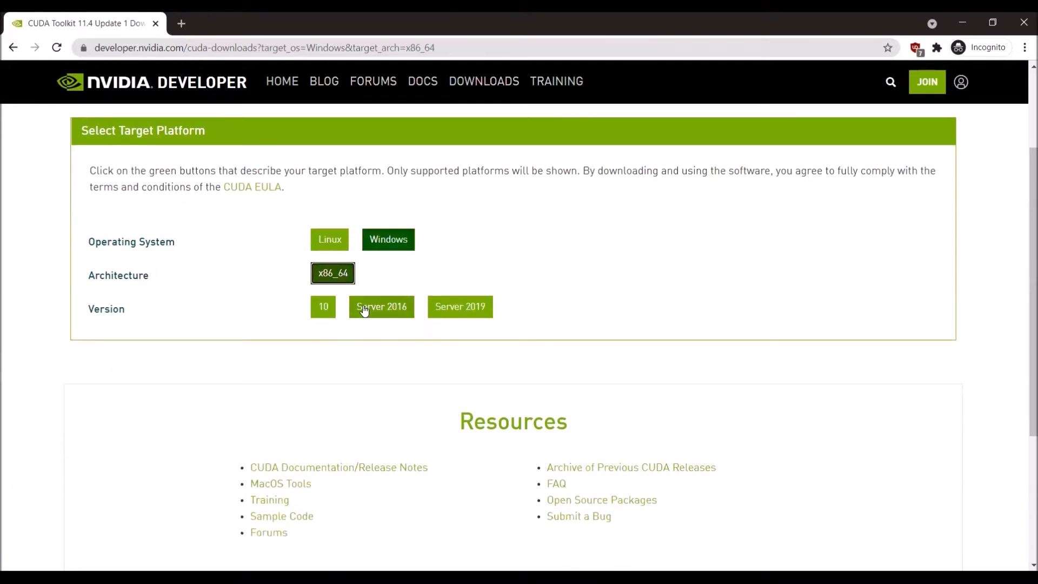
pyautogui.click(323, 306)
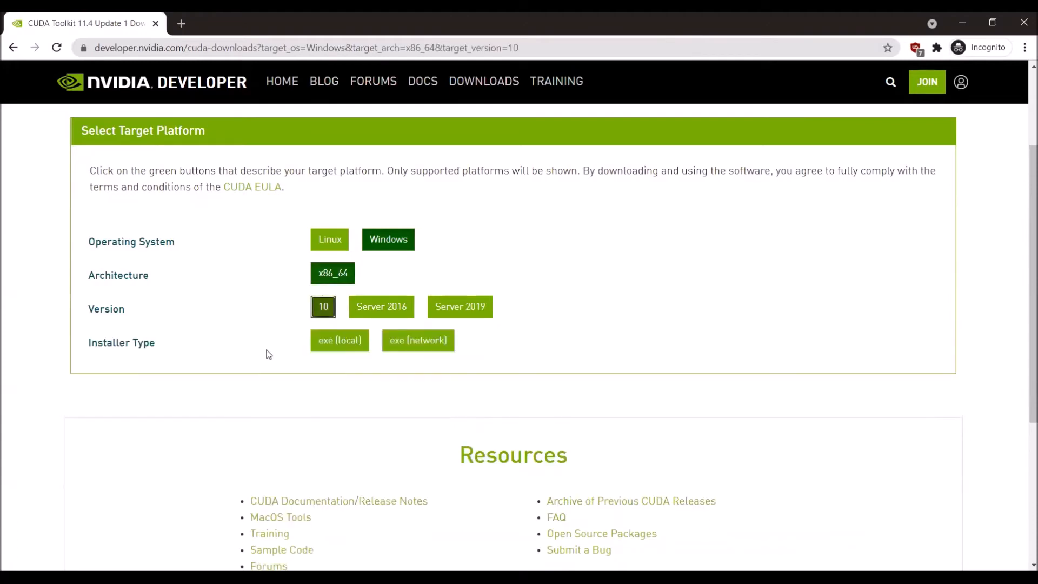
pyautogui.moveTo(338, 340)
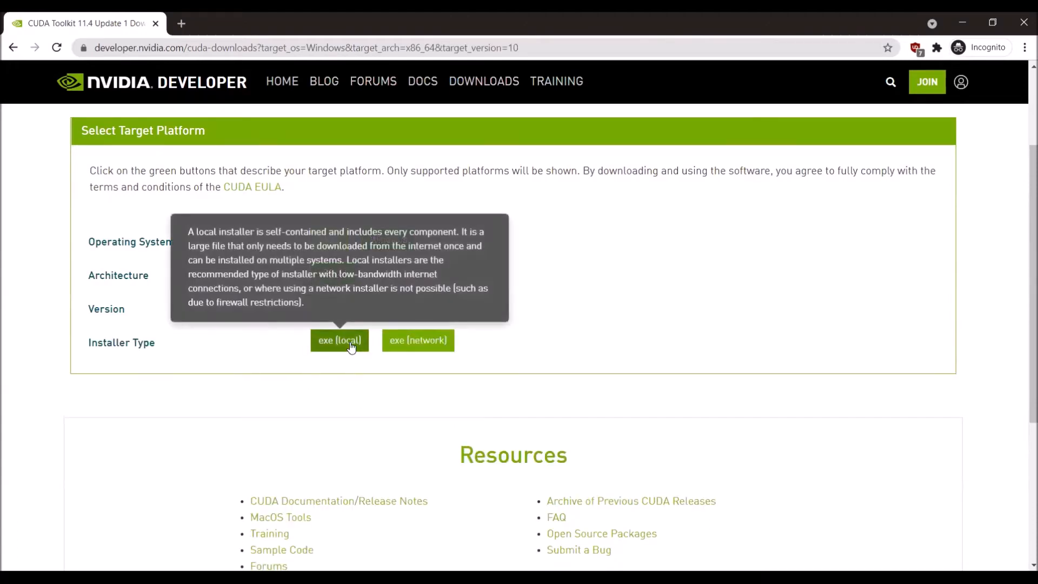
pyautogui.click(339, 341)
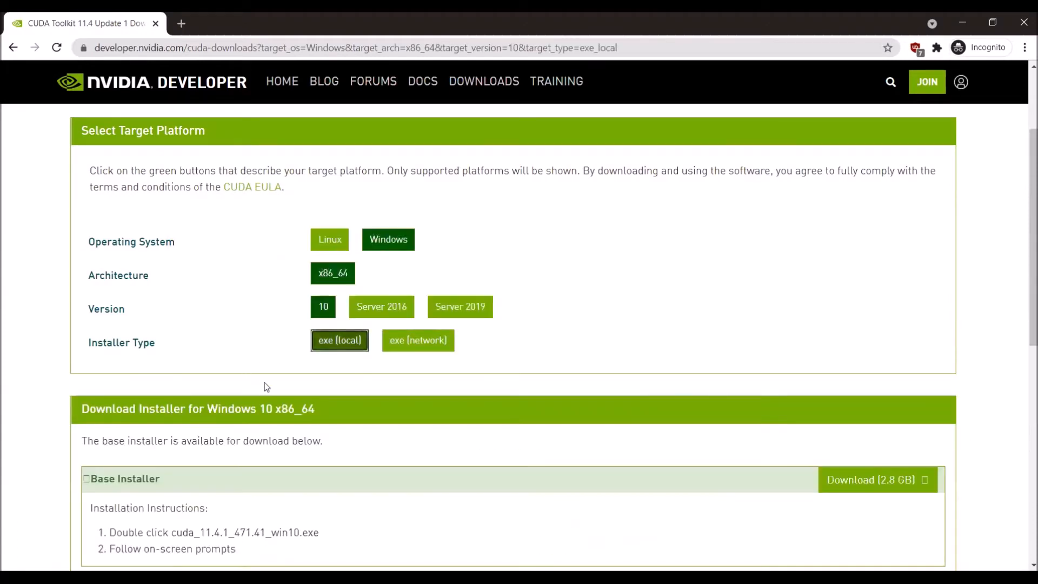
# Download the 2.8 GB Base Installer for Windows 10 x86_64
pyautogui.scroll(-3)
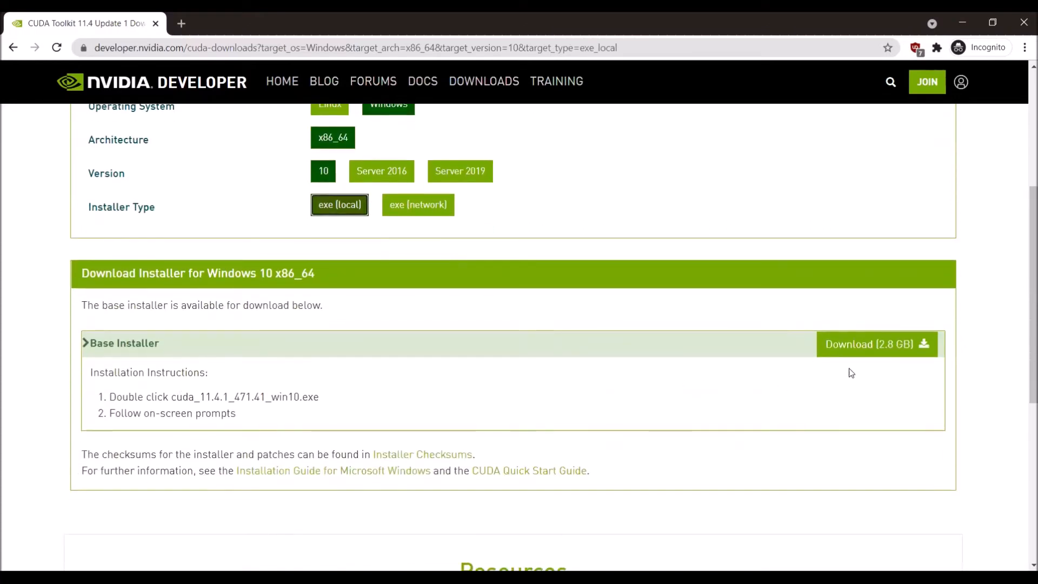
pyautogui.moveTo(876, 344)
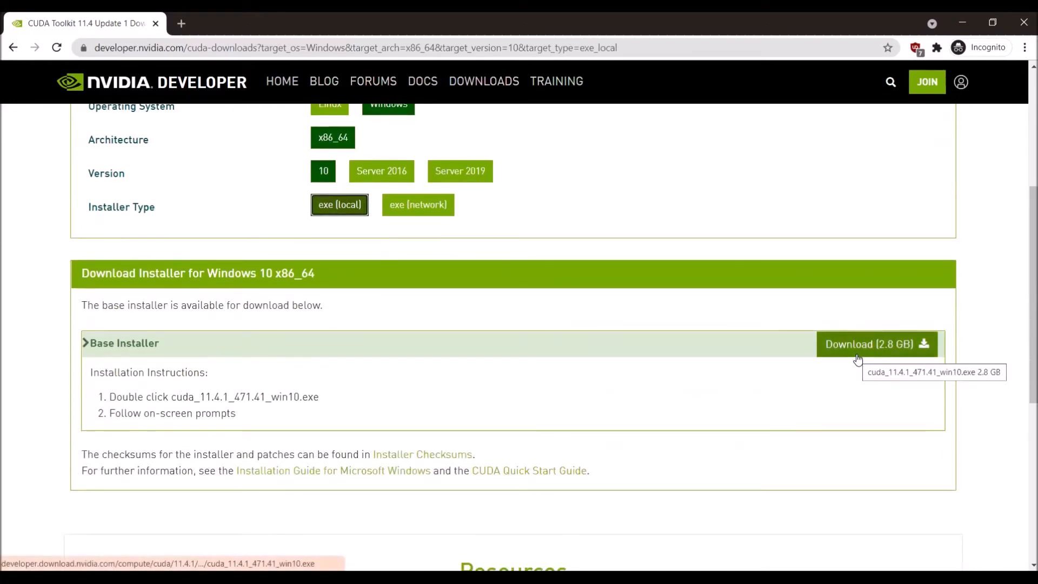
pyautogui.click(875, 344)
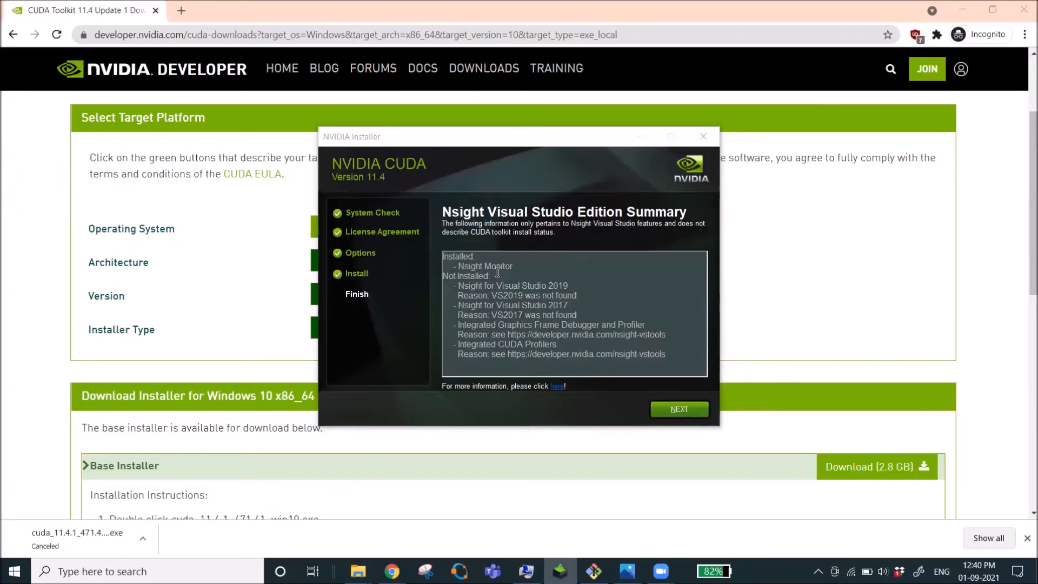
pyautogui.moveTo(518, 295)
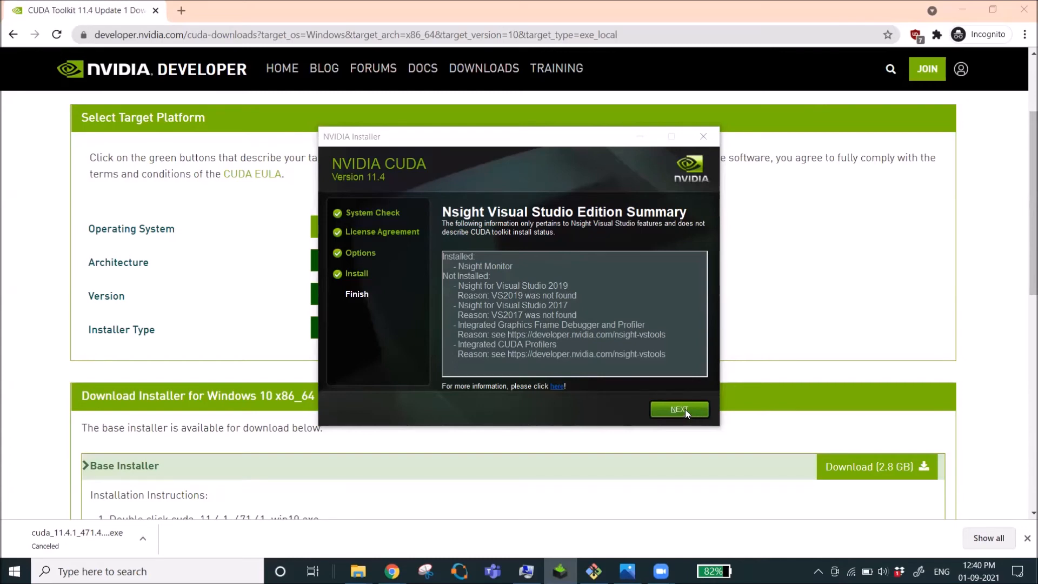
# Continue past the Nsight Visual Studio Edition summary to the installer's finished screen
pyautogui.click(679, 408)
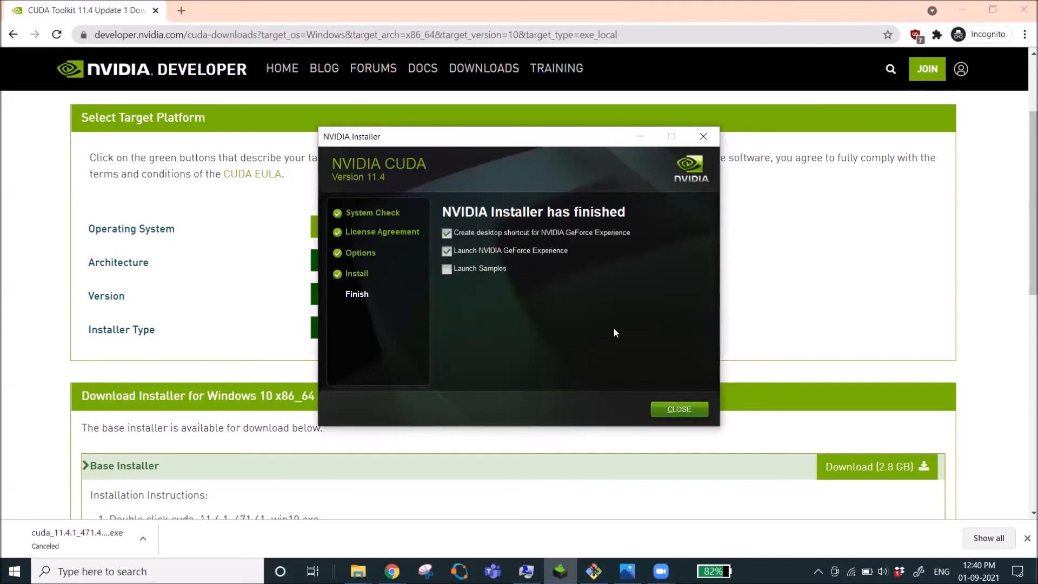